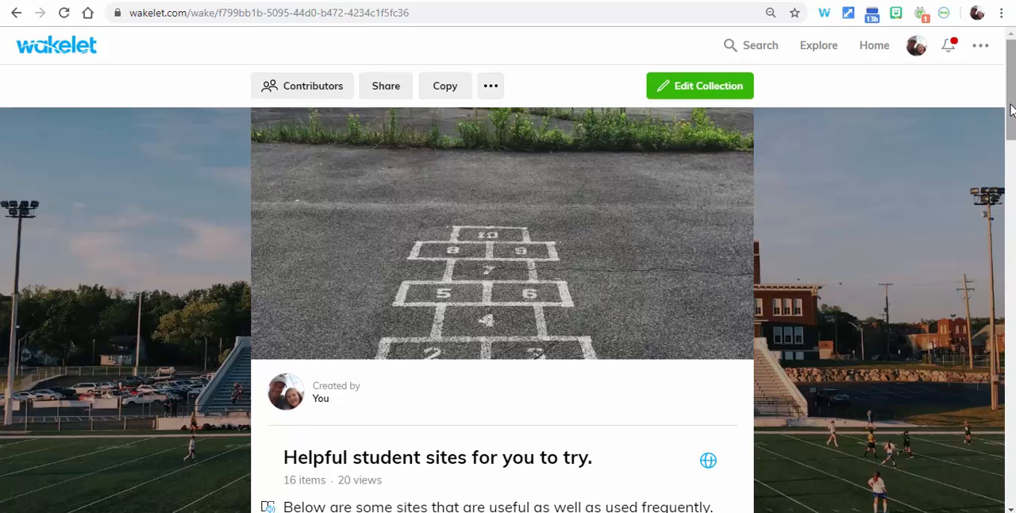
Step: Start editing the collection and reach its layout options, currently set to Media View
scroll("down", 3)
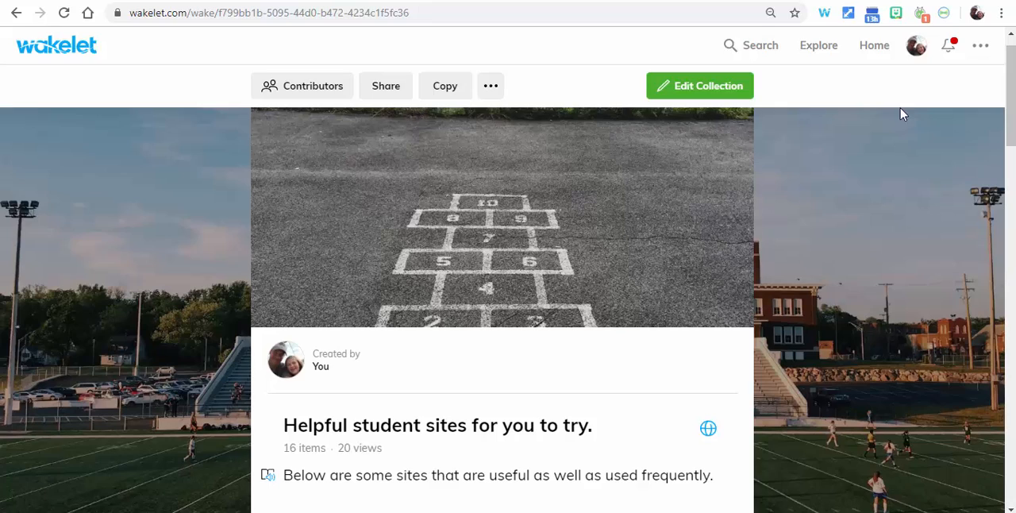
left_click(698, 86)
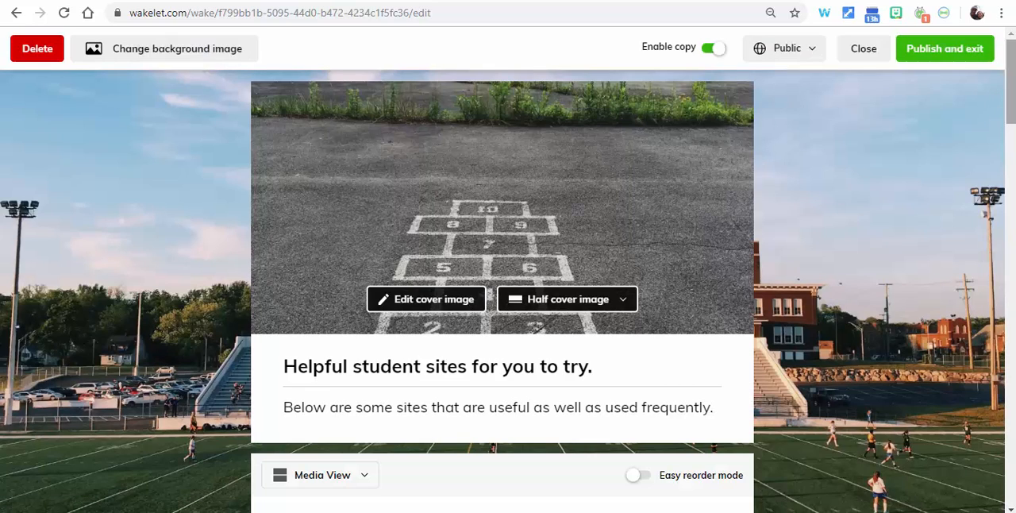
scroll("down", 3)
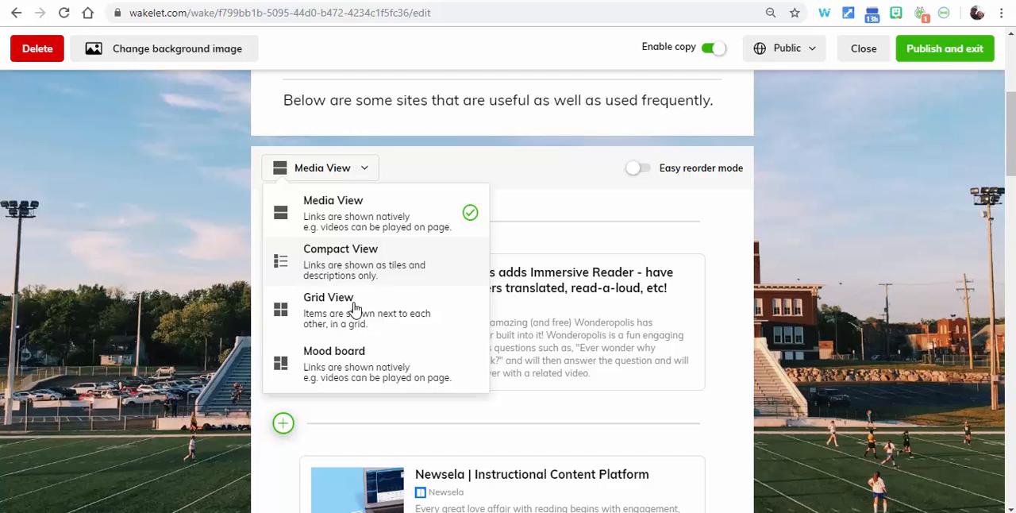
Step: Apply the Mood board layout and review the items now arranged in staggered columns
left_click(333, 349)
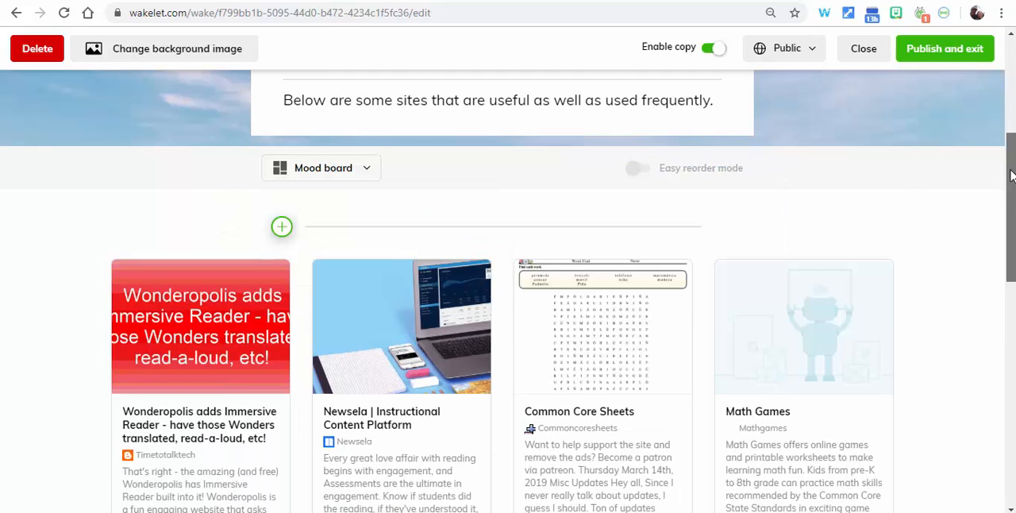
scroll("down", 3)
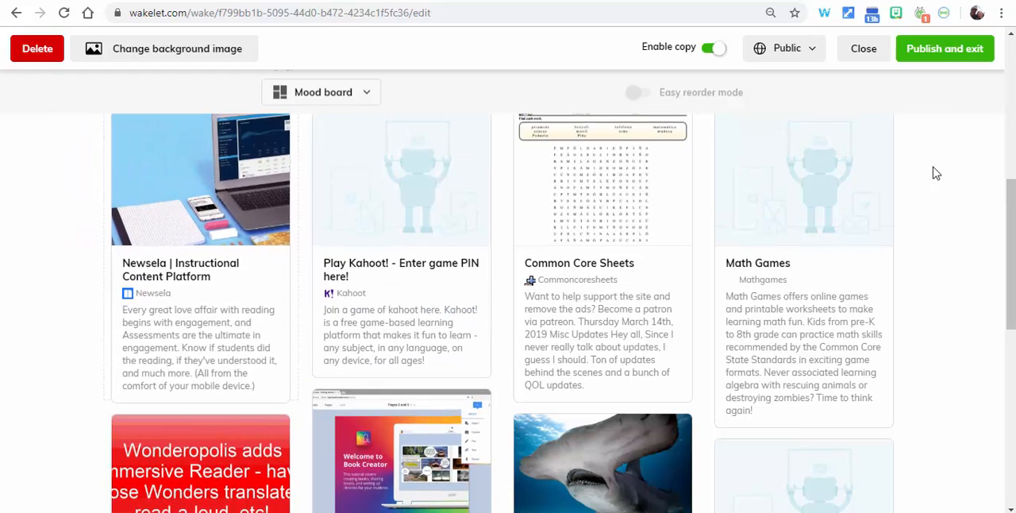
scroll("down", 3)
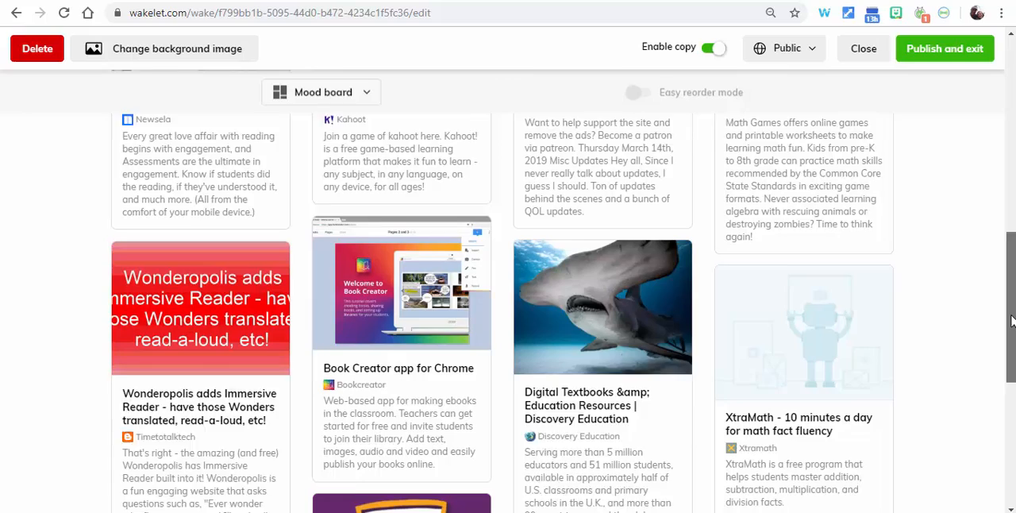
scroll("down", 3)
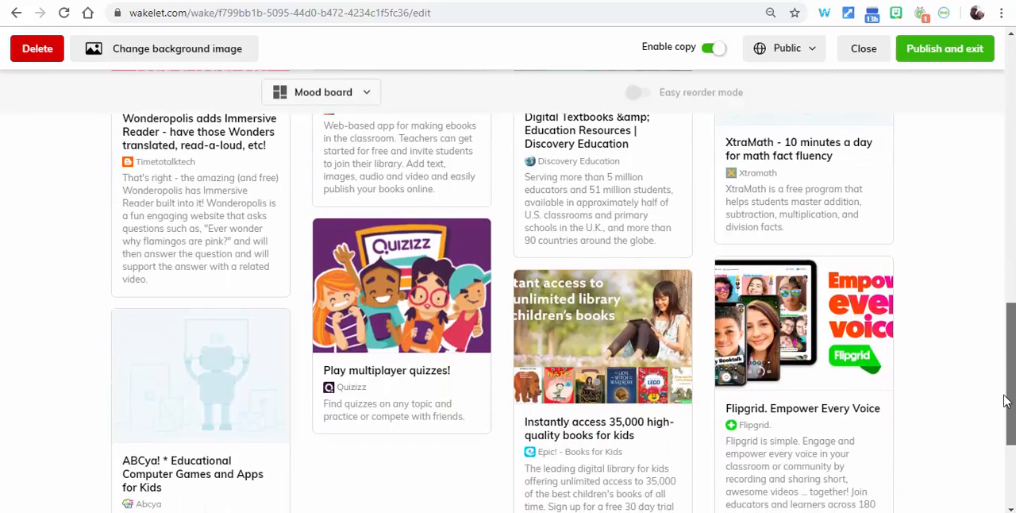
scroll("down", 3)
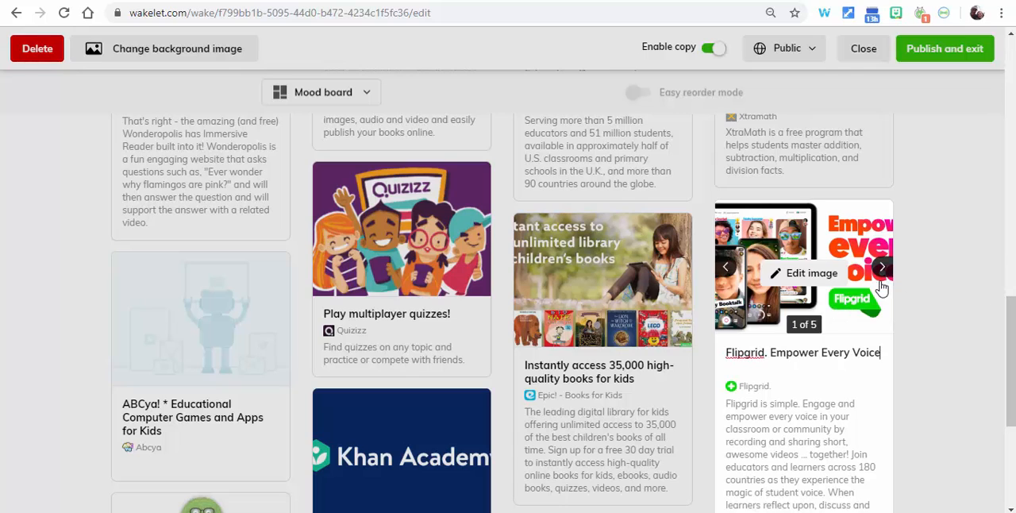
Step: Preview the Flipgrid thumbnails, keep the first one, and publish the collection
left_click(883, 267)
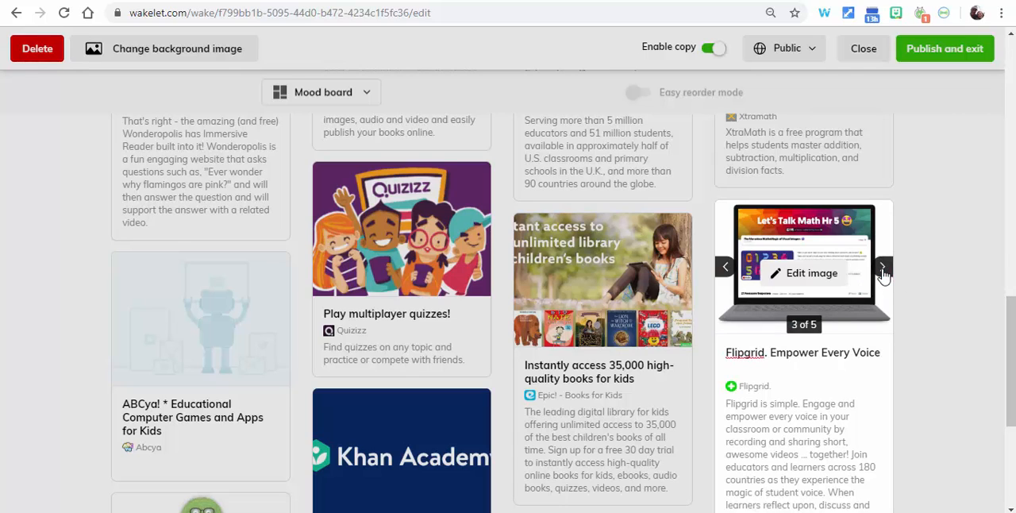
left_click(882, 267)
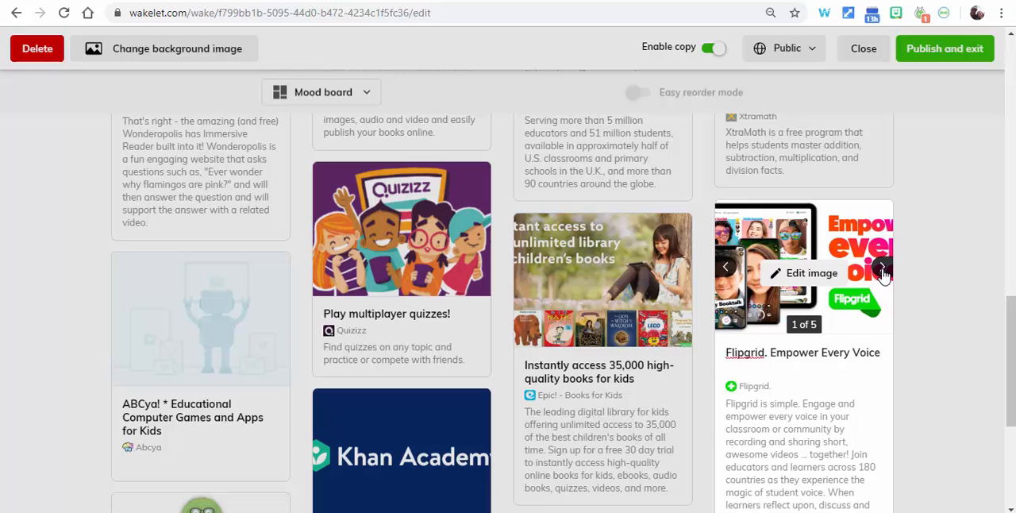
scroll("down", 3)
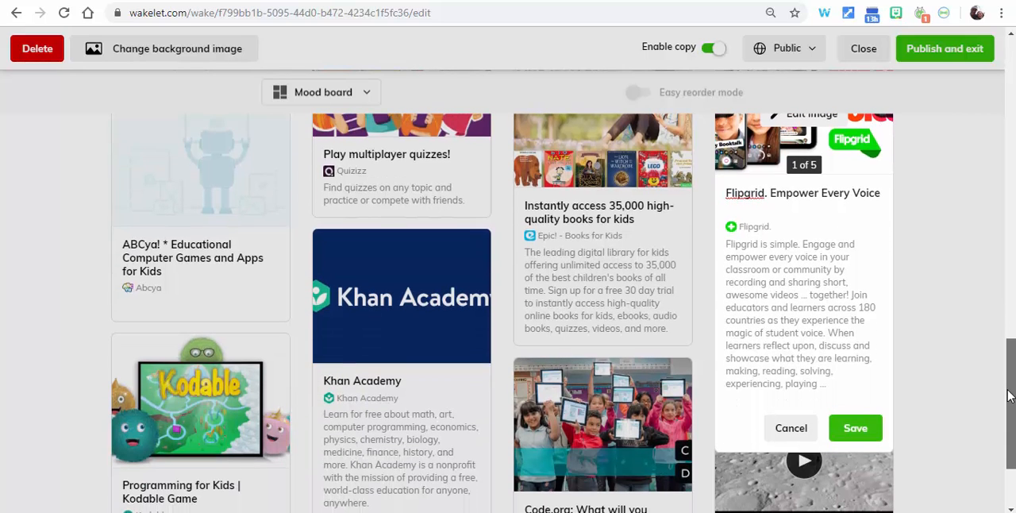
left_click(790, 427)
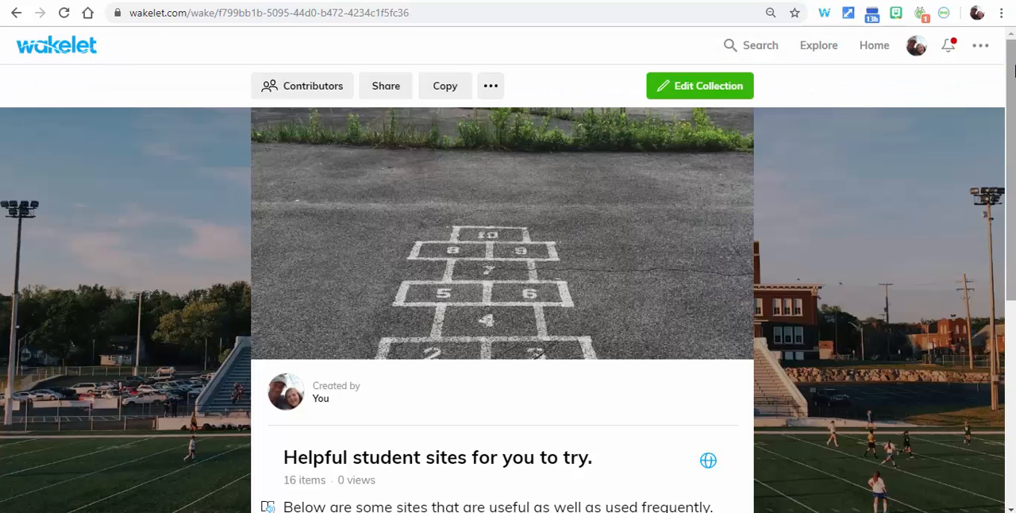
scroll("down", 3)
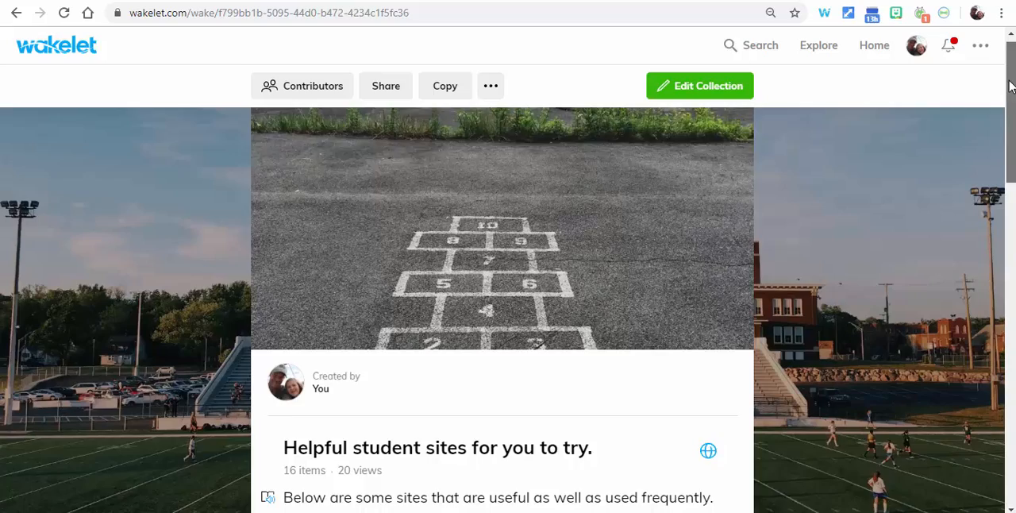
scroll("down", 3)
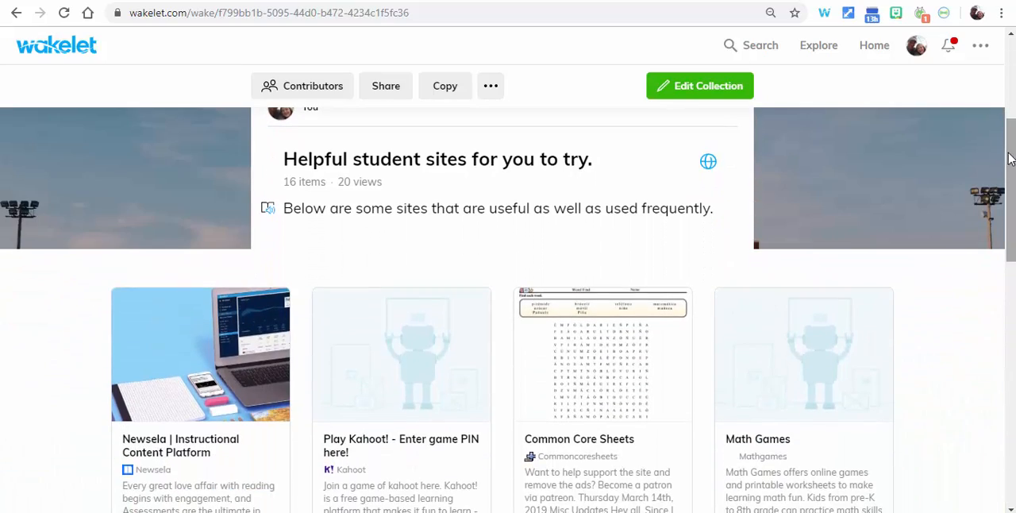
scroll("down", 3)
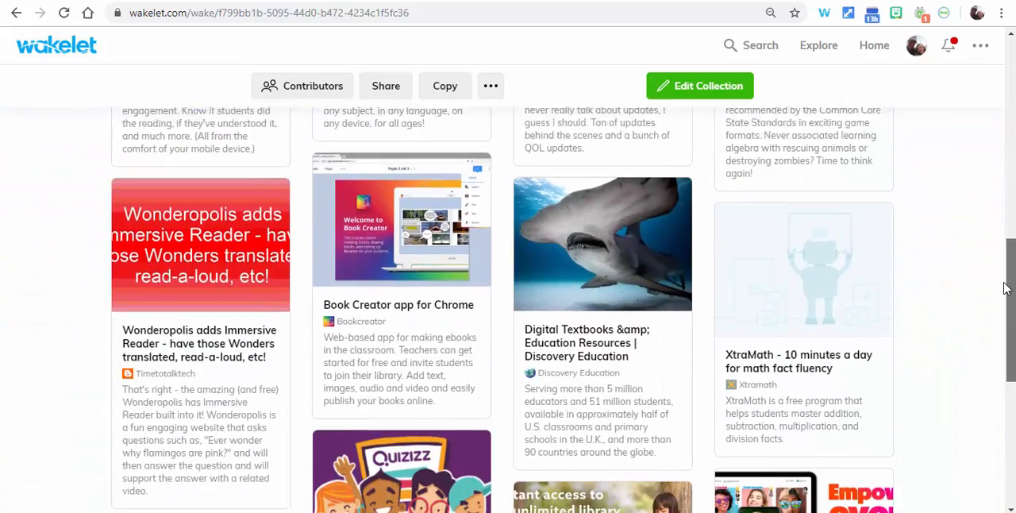
scroll("down", 3)
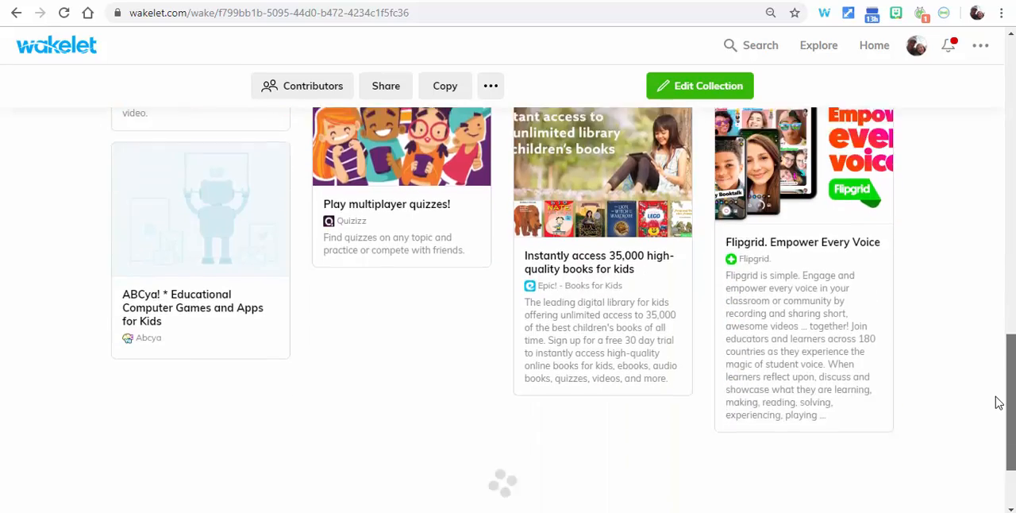
scroll("down", 3)
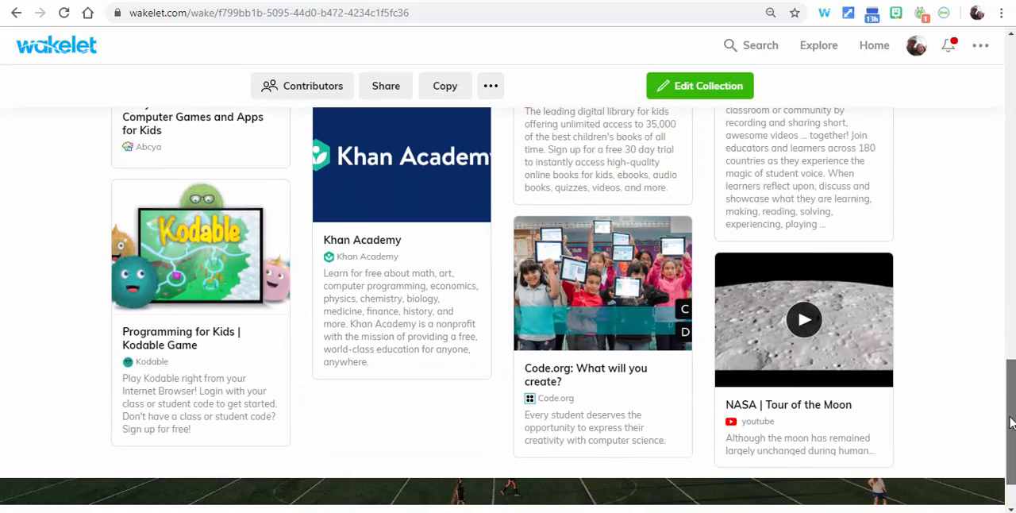
mouse_move(803, 320)
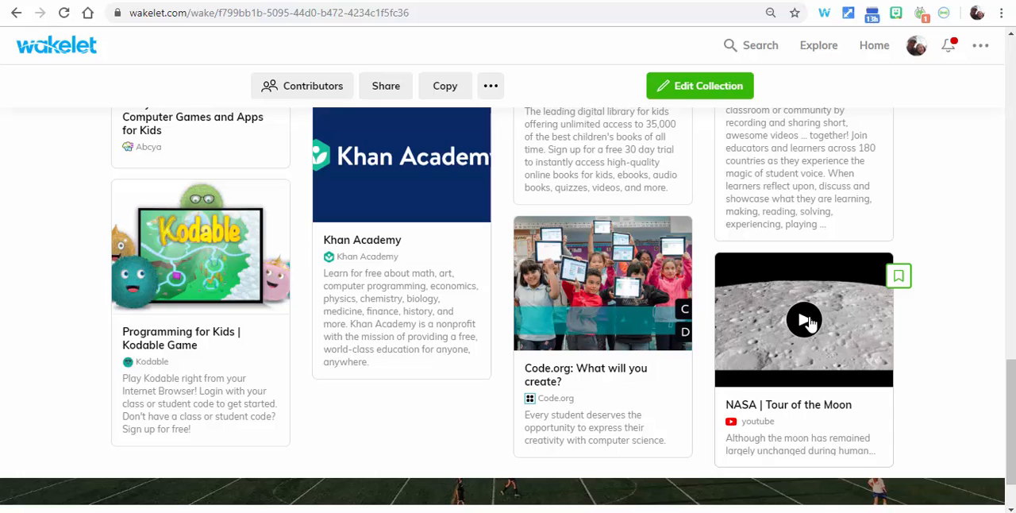
left_click(803, 319)
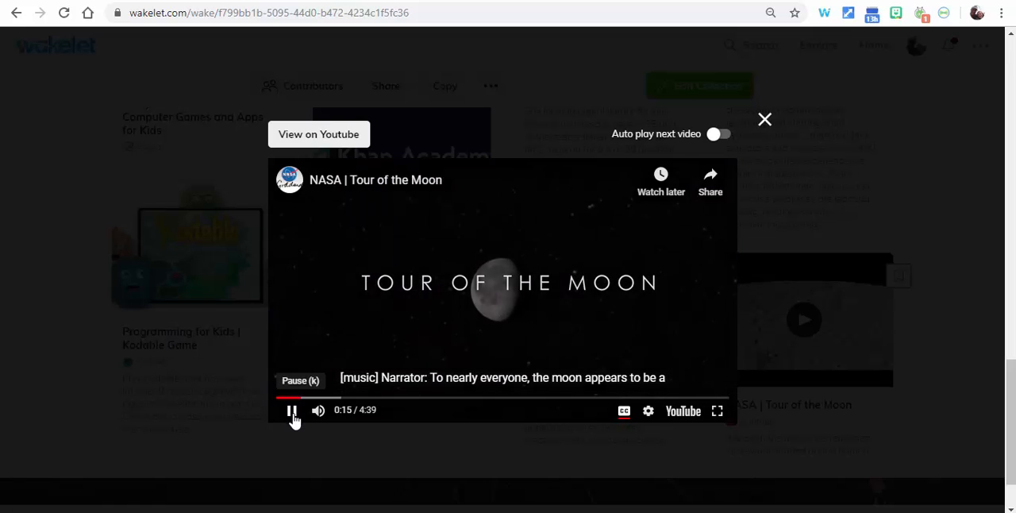
left_click(292, 410)
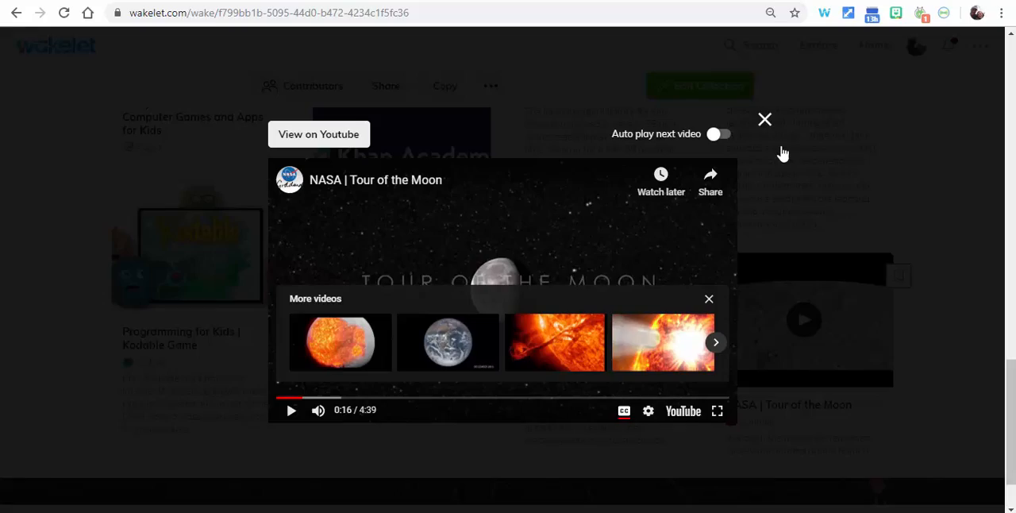
left_click(765, 119)
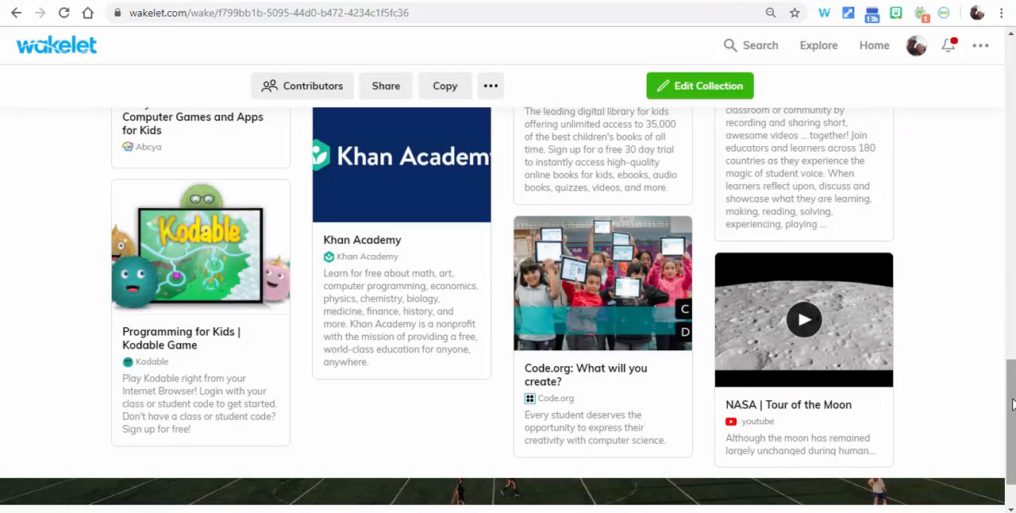
scroll("up", 3)
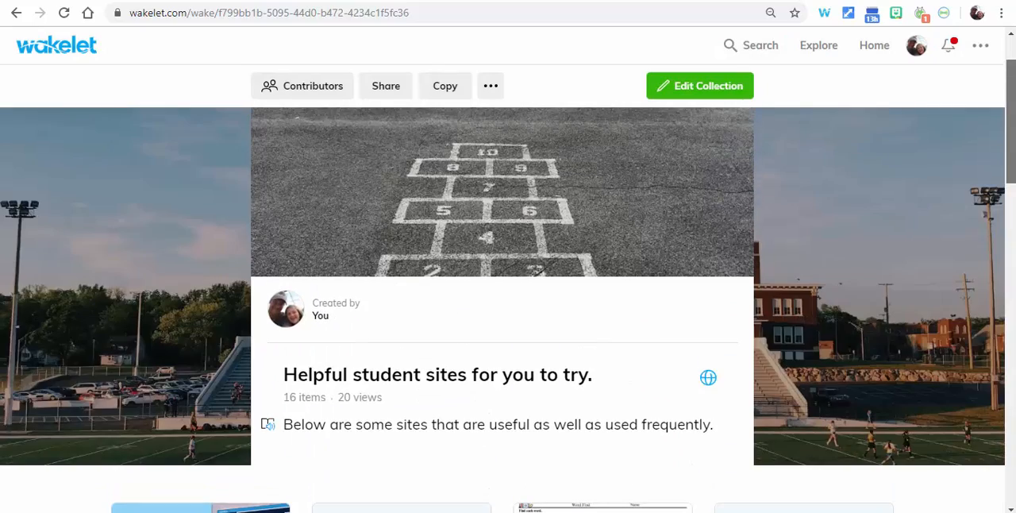